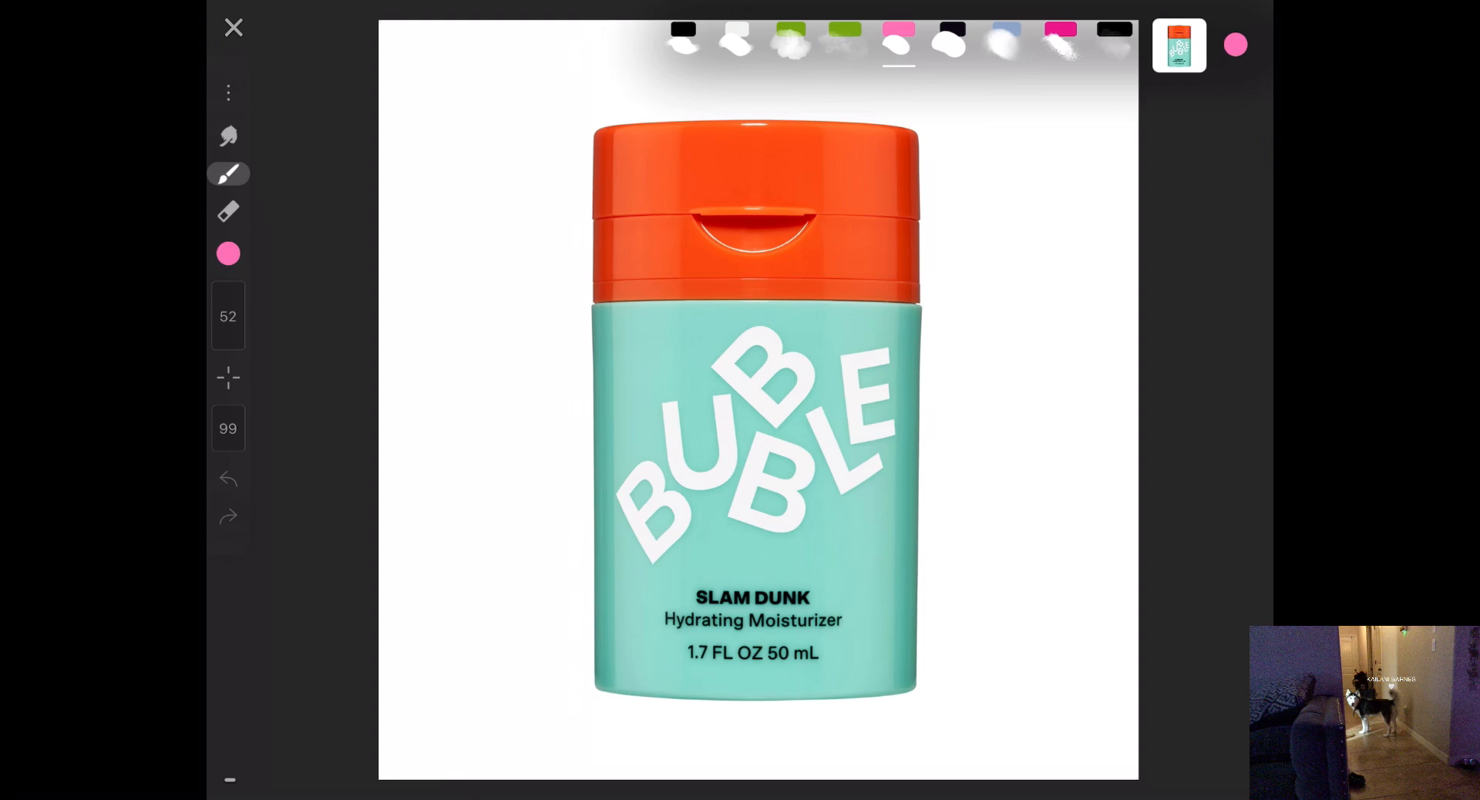
# Step: Choose black paint and scribble a thick mark over the word Hydrating on the label
pyautogui.click(228, 253)
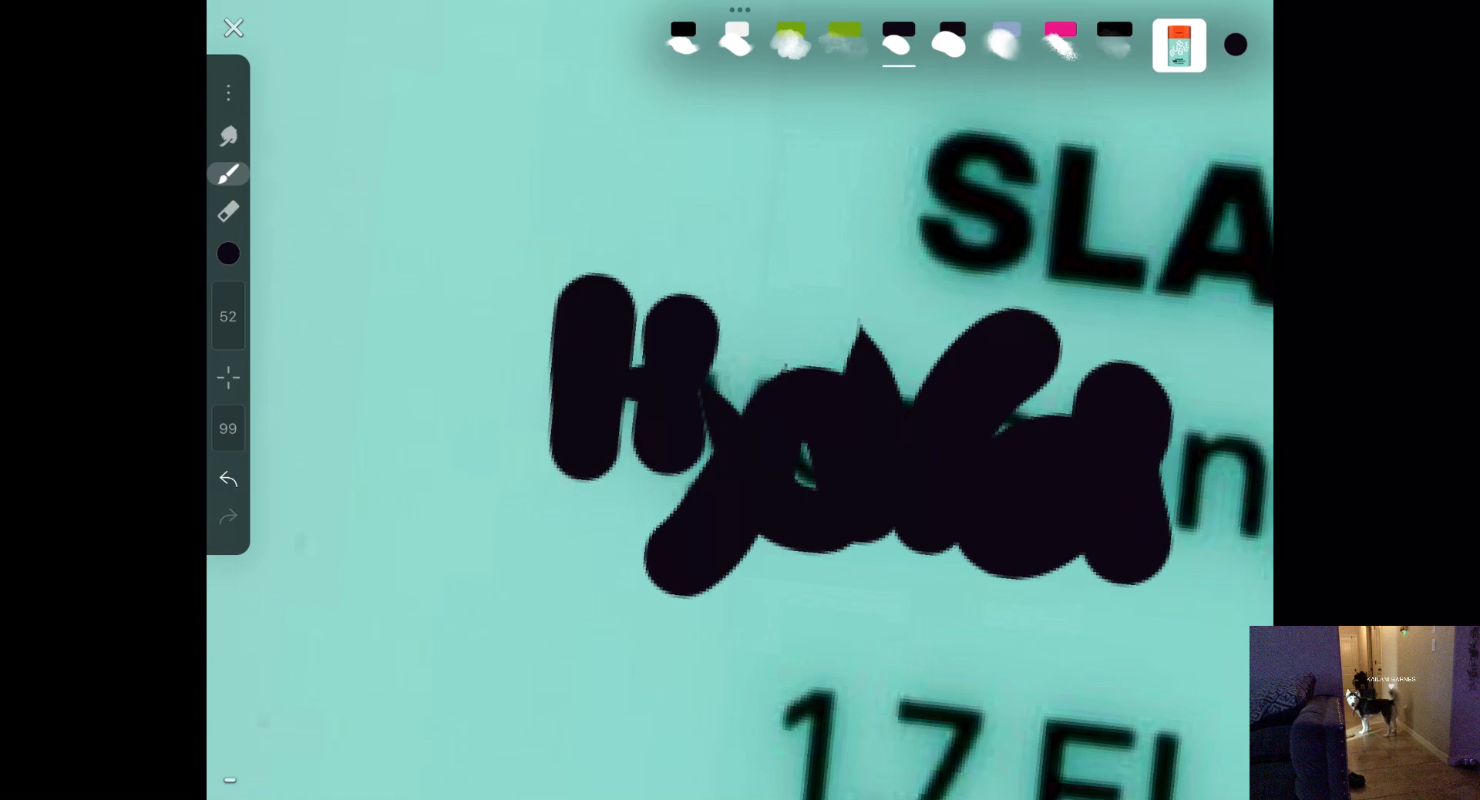
# Step: Return to the gallery and start a new painting from the Bubble moisturizer photo
pyautogui.click(232, 27)
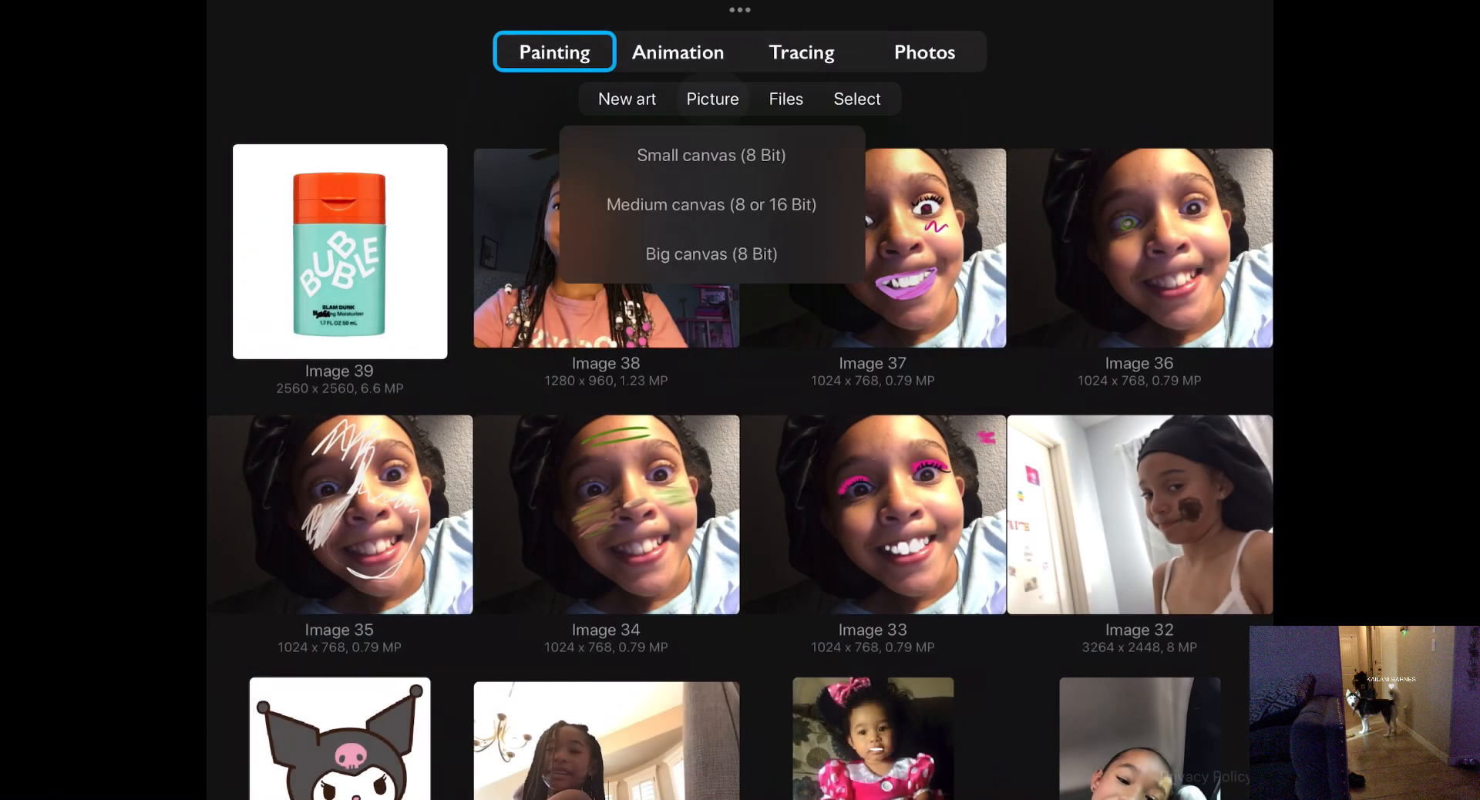
pyautogui.click(712, 99)
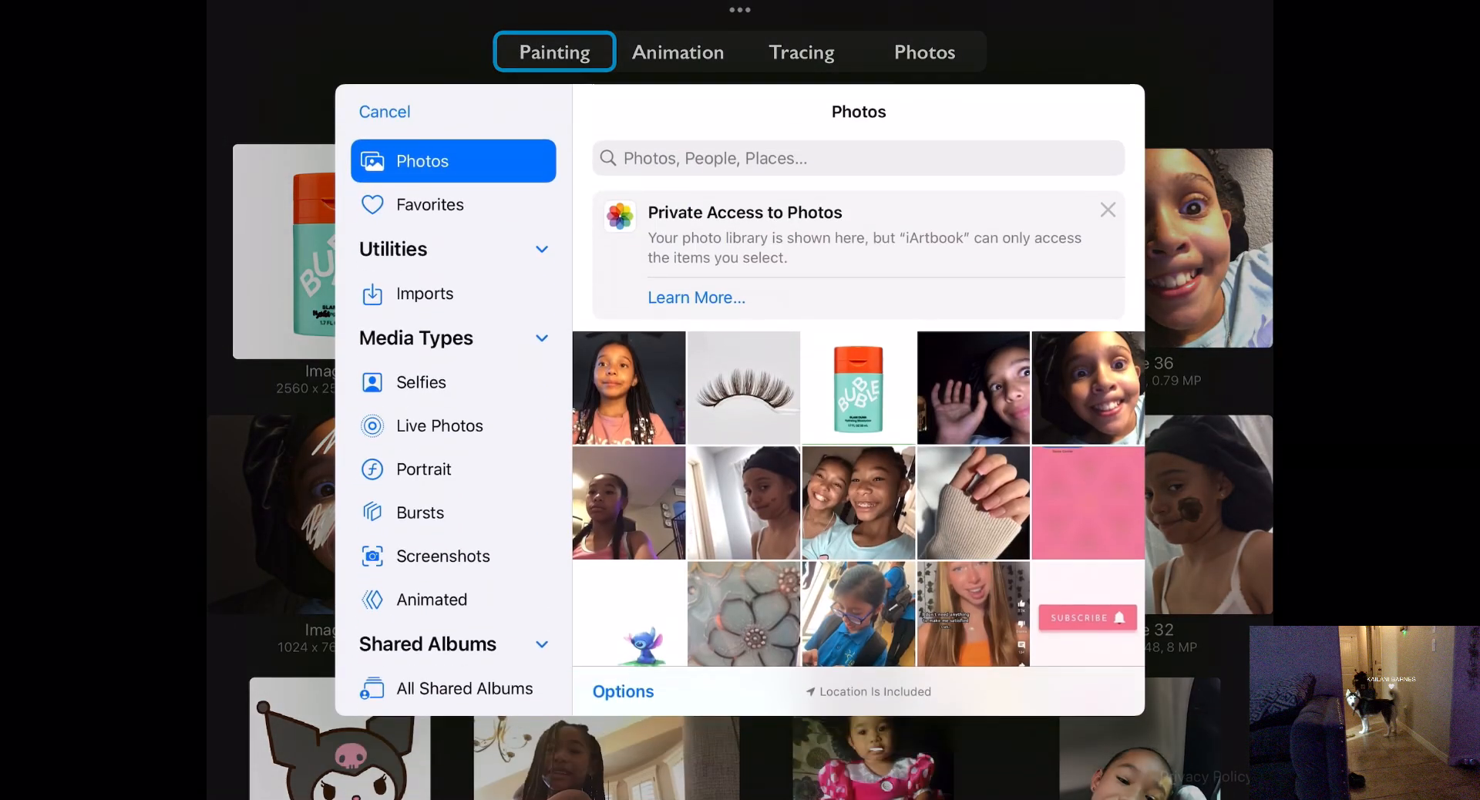
pyautogui.click(857, 387)
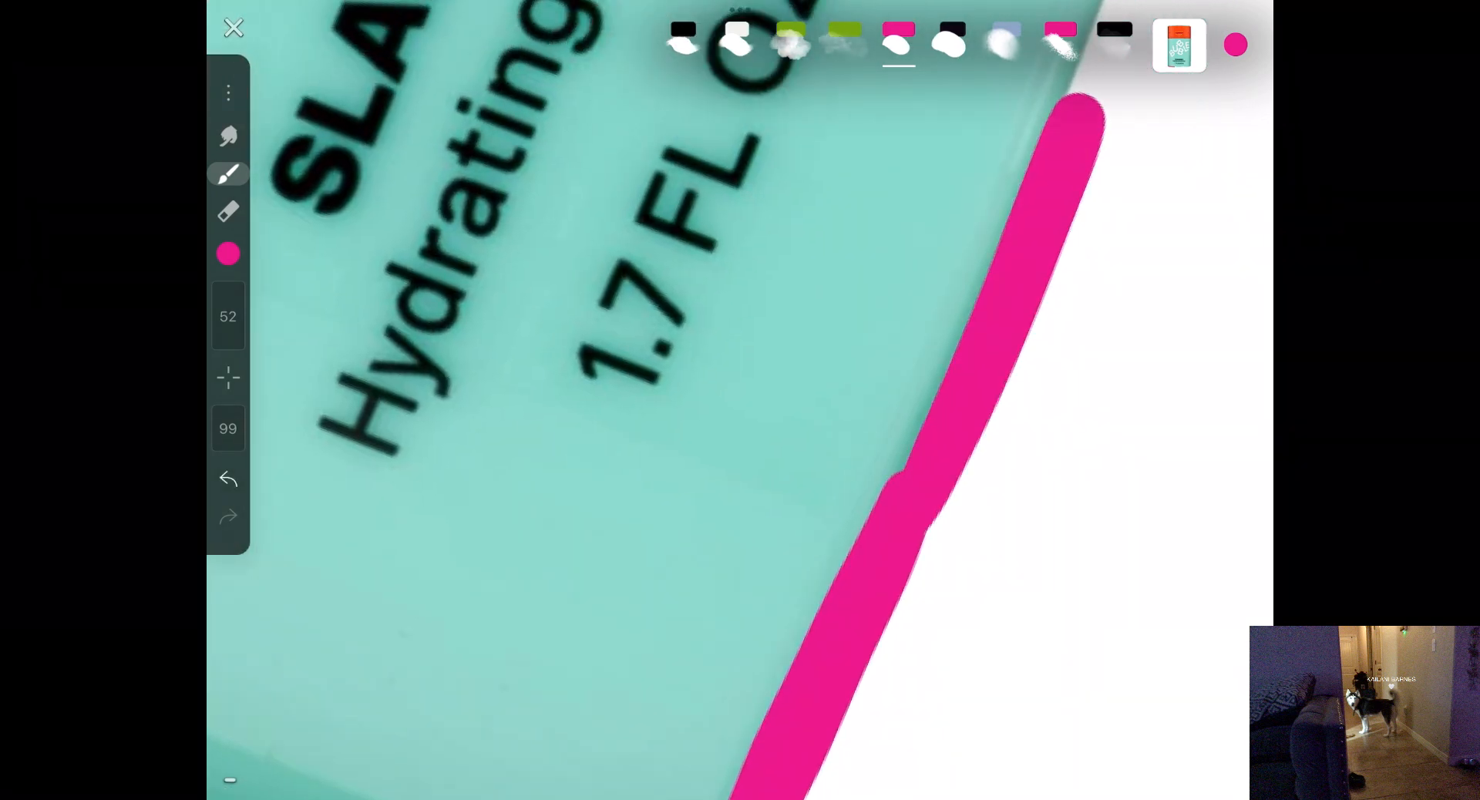
# Step: Smudge the pink edge strokes to blend them, then resume painting the remaining label edges pink
pyautogui.click(228, 135)
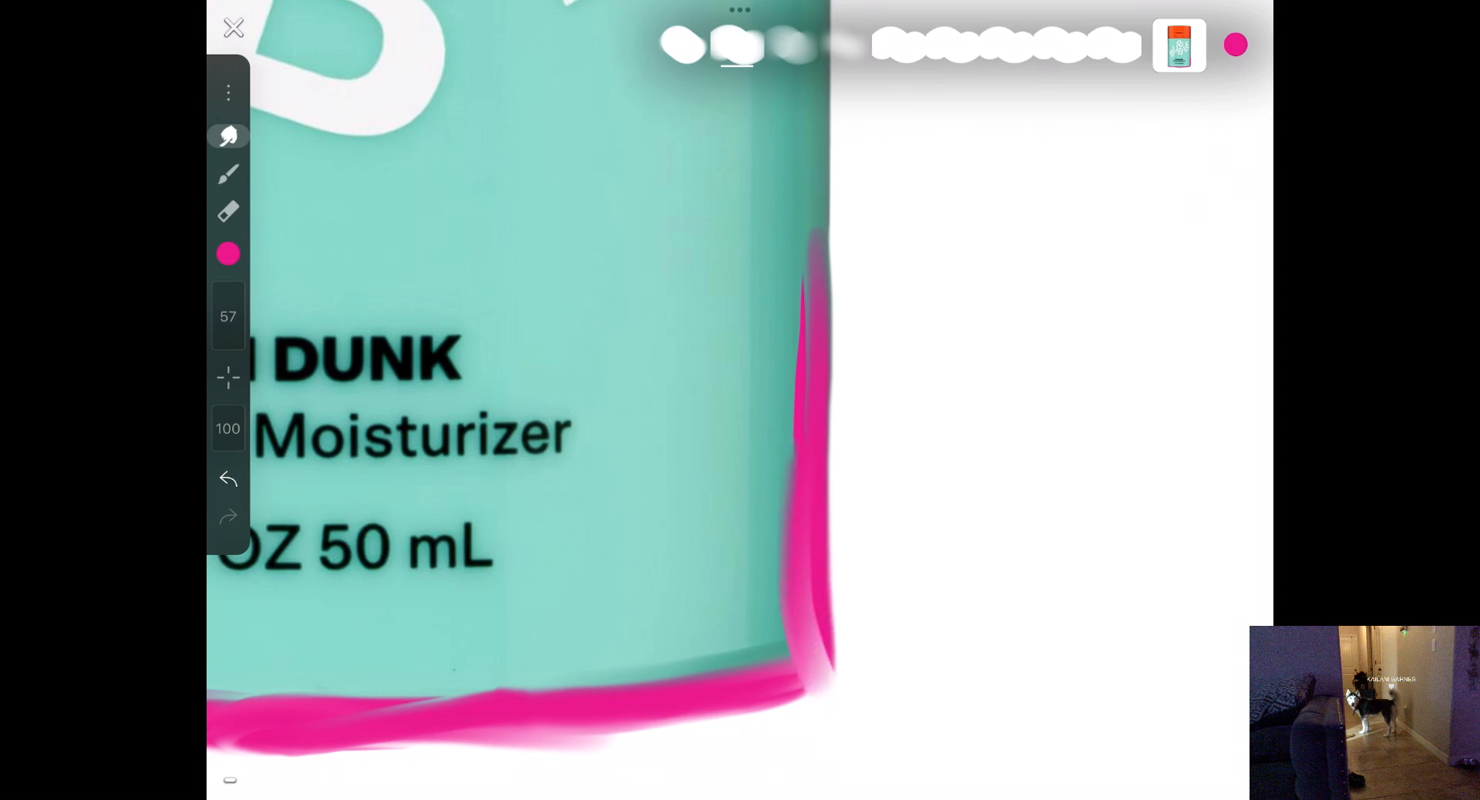
pyautogui.click(229, 174)
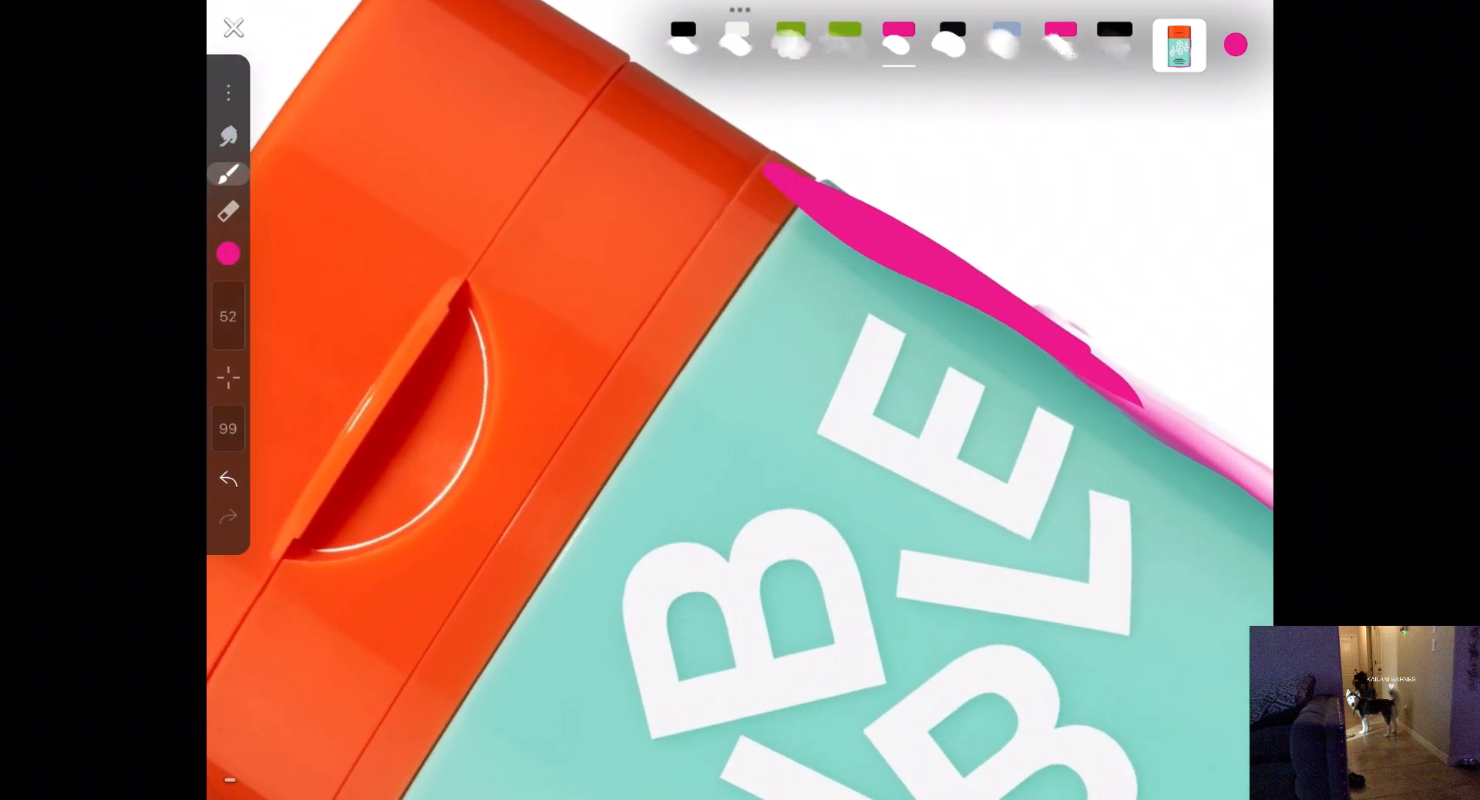
# Step: Soften the top pink stroke under the orange cap and sample a colour for the B accent
pyautogui.moveTo(802, 236); pyautogui.dragTo(586, 613)
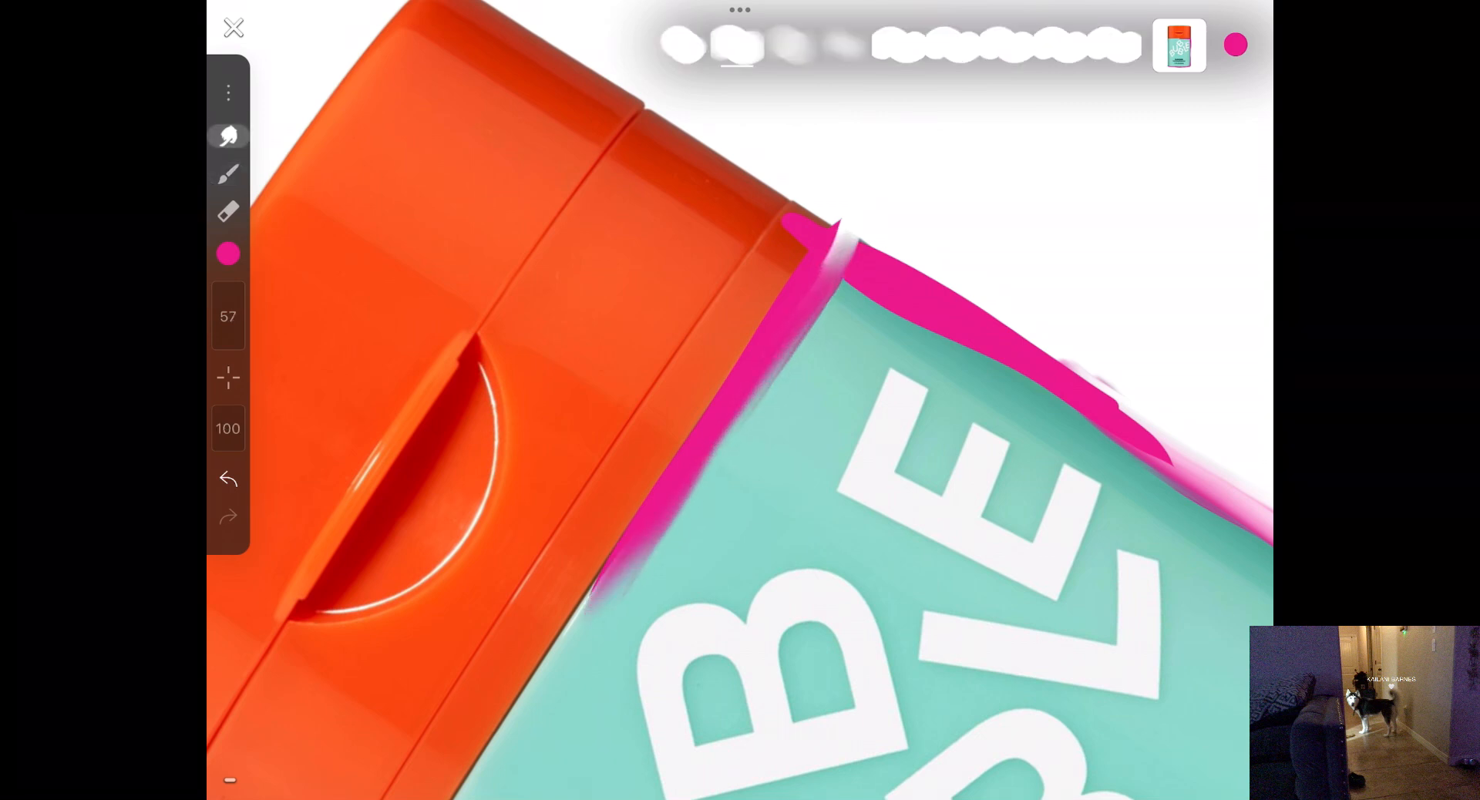
pyautogui.click(738, 271)
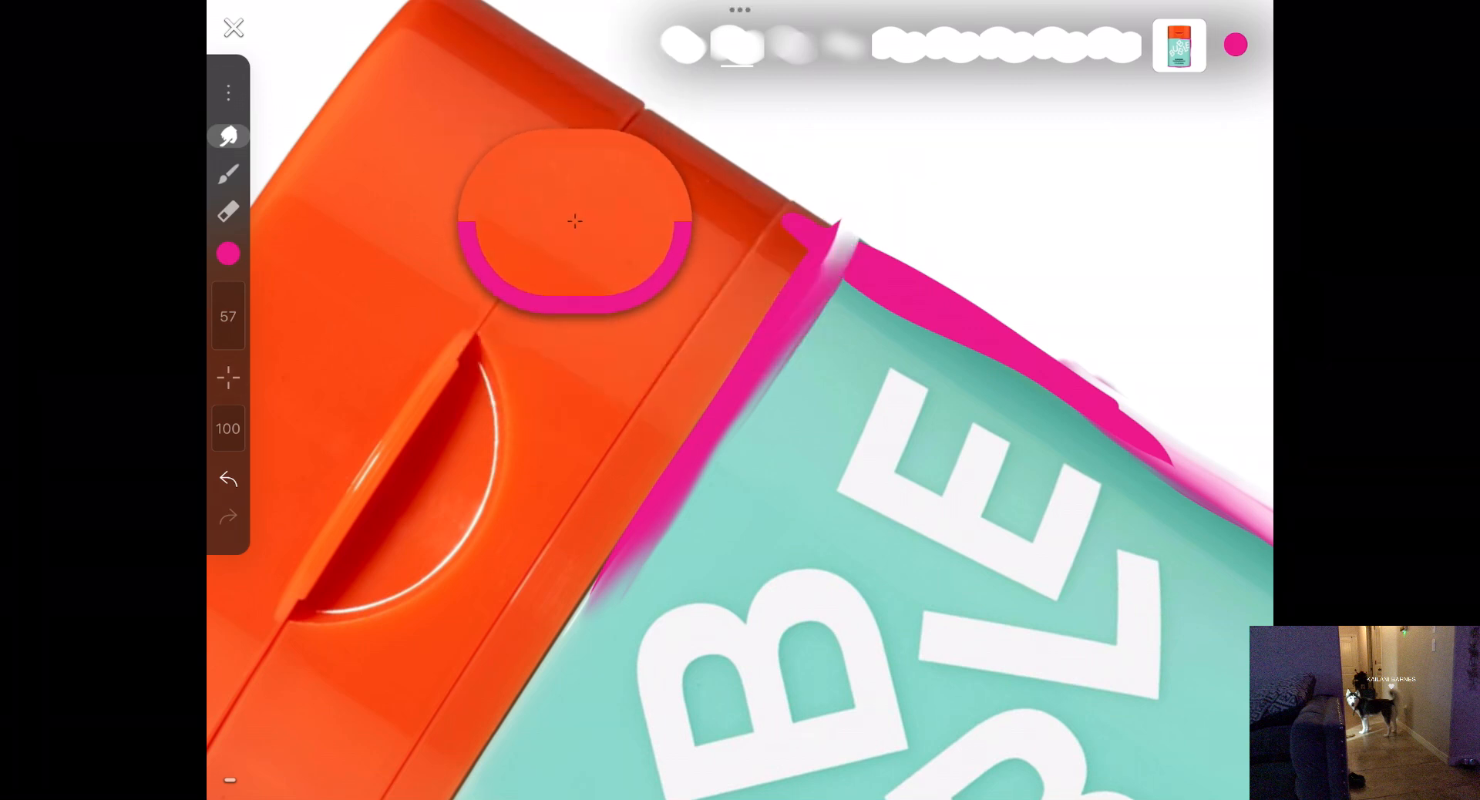
pyautogui.click(573, 222)
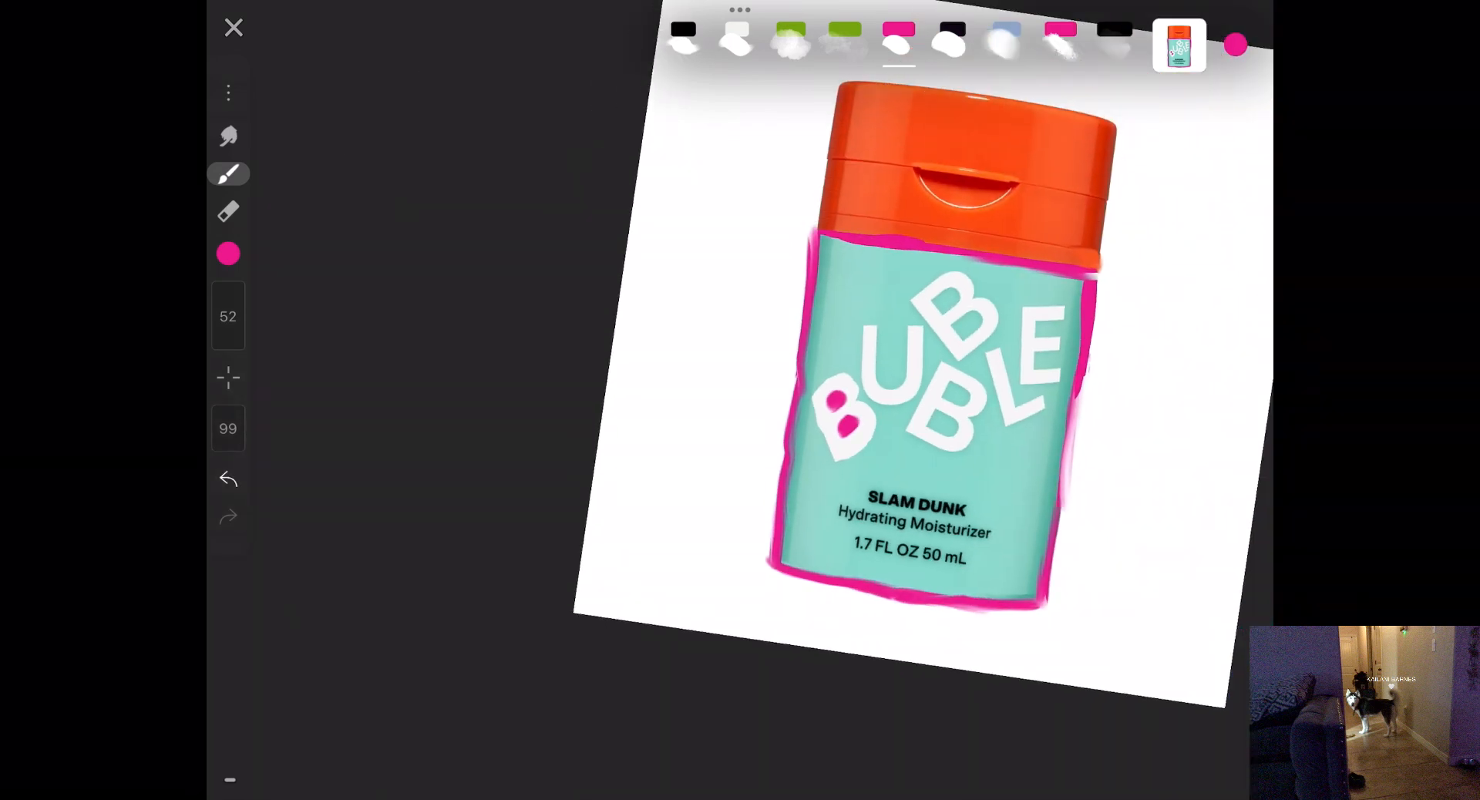
# Step: Close the finished Bubble painting and open the eyelash photo as a new painting
pyautogui.click(232, 26)
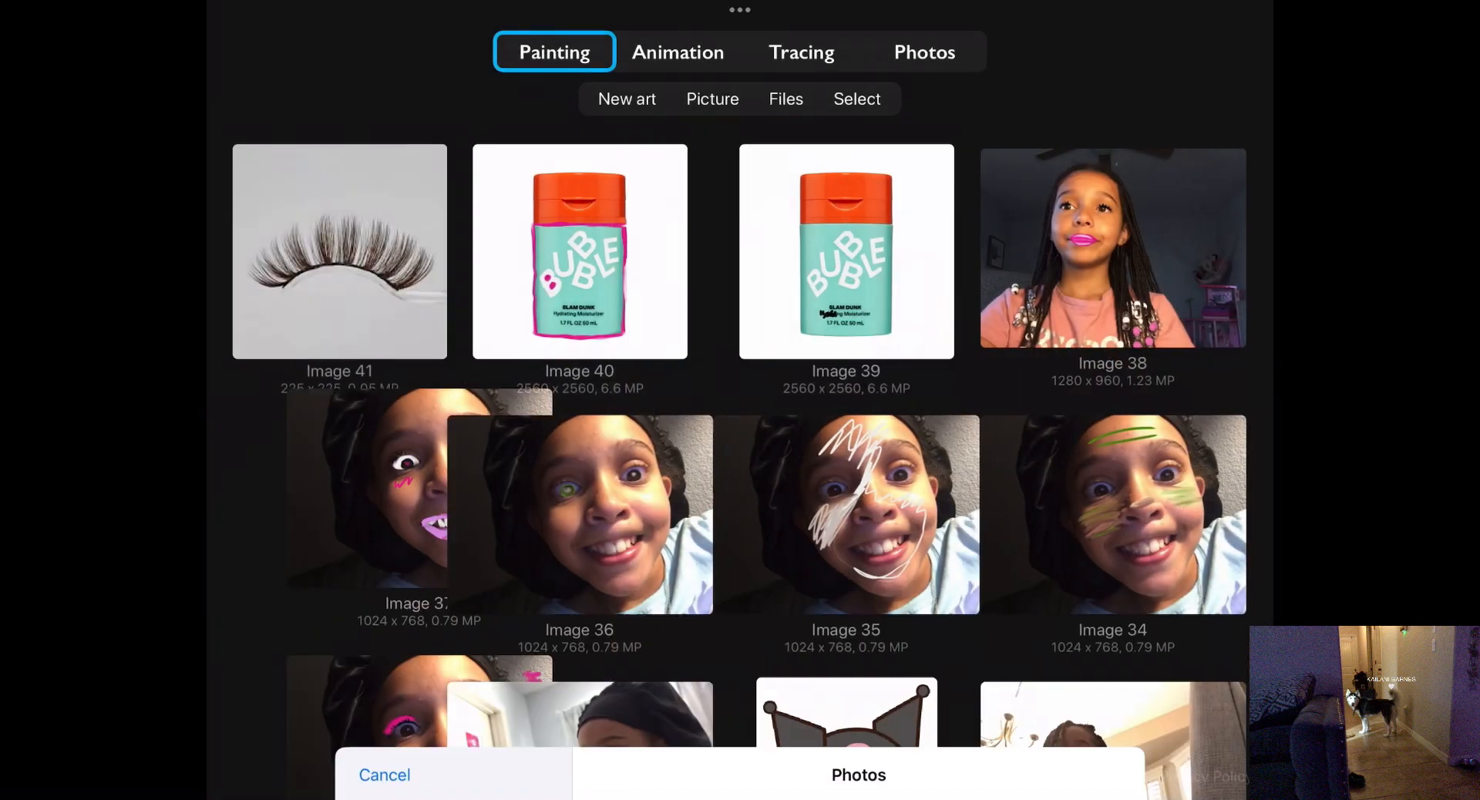
pyautogui.click(339, 251)
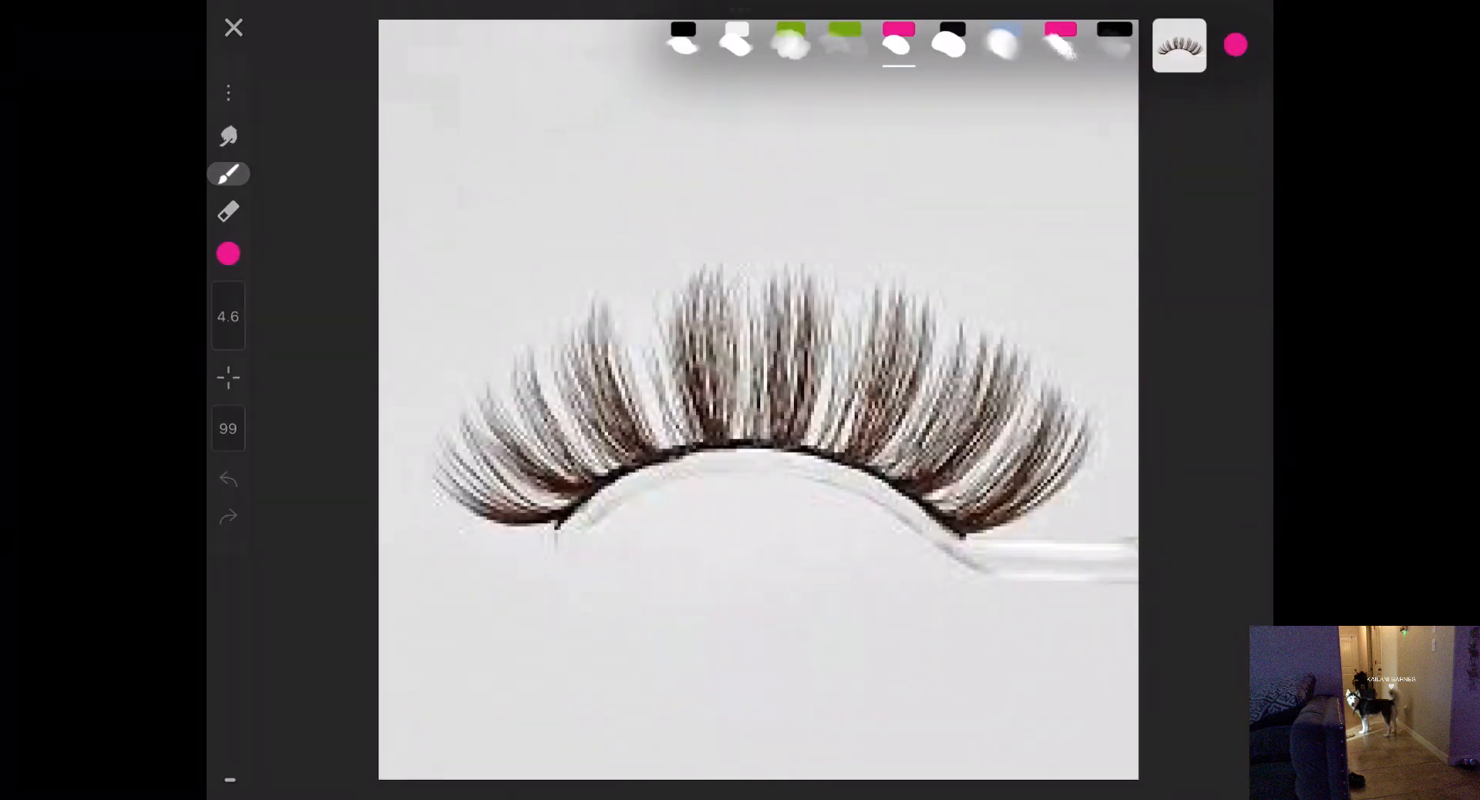